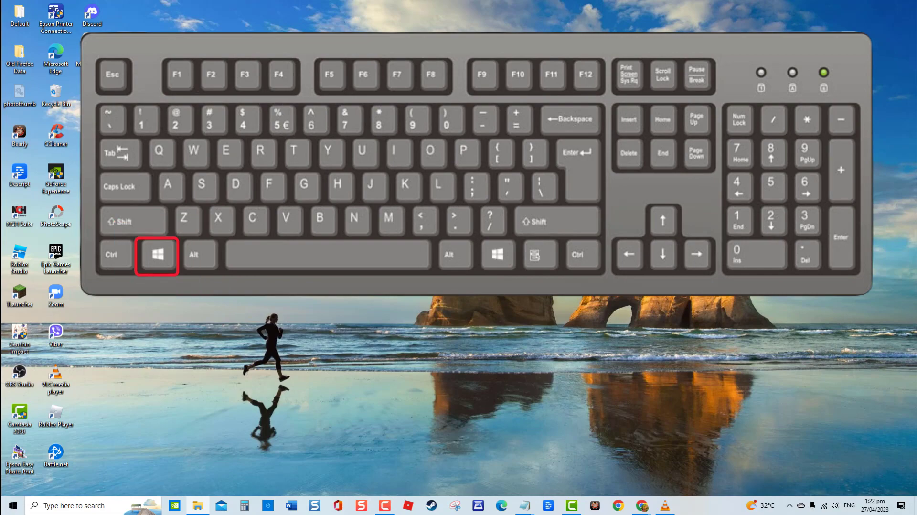
Step: Bring up the Run box with the Sound control panel command mmsys.cpl entered
key("win+r")
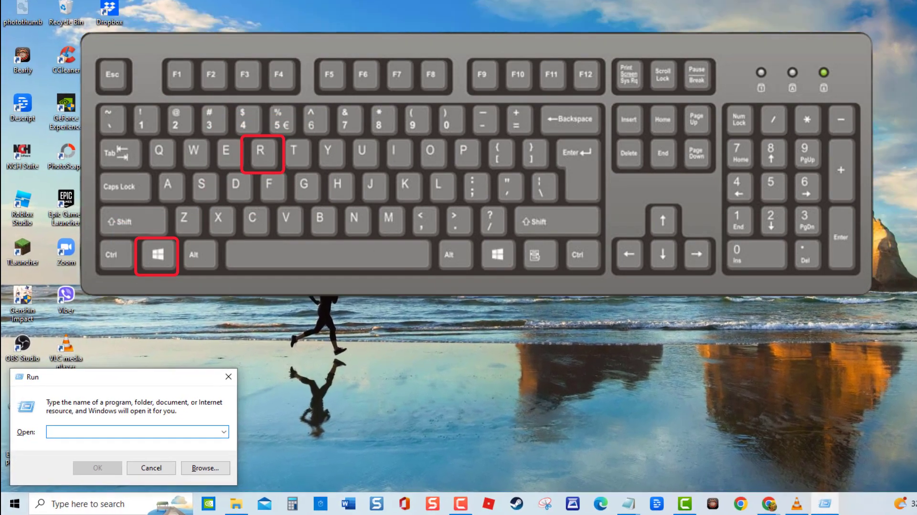
type("mmsys.cpl")
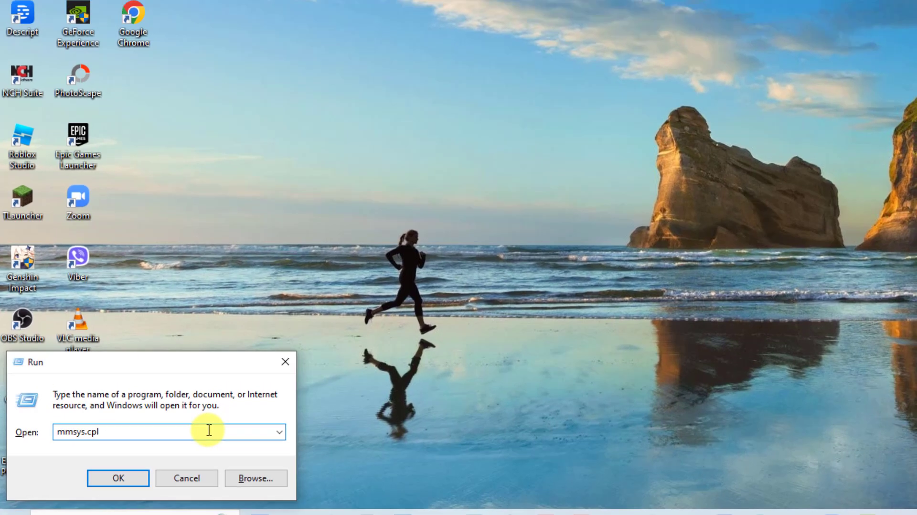
Step: Disable Enable audio enhancements in the Speakers' Advanced properties and save
left_click(116, 477)
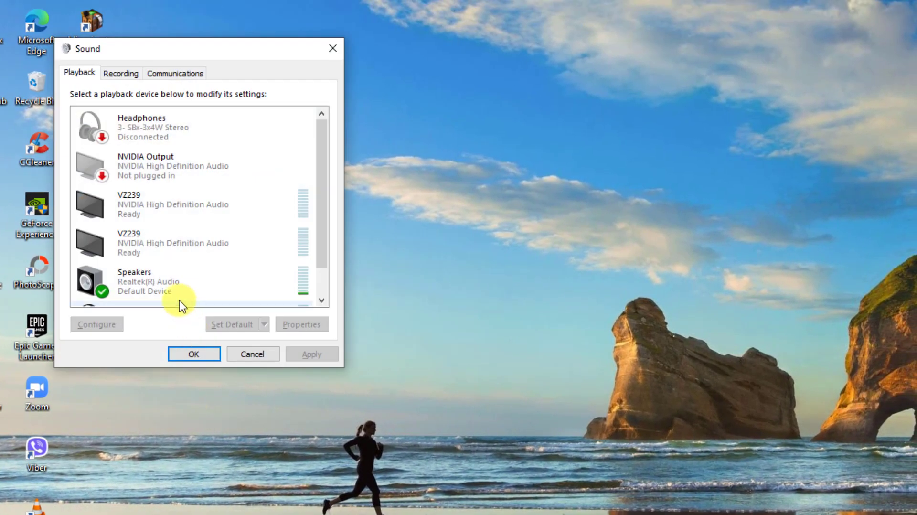
scroll("down", 3)
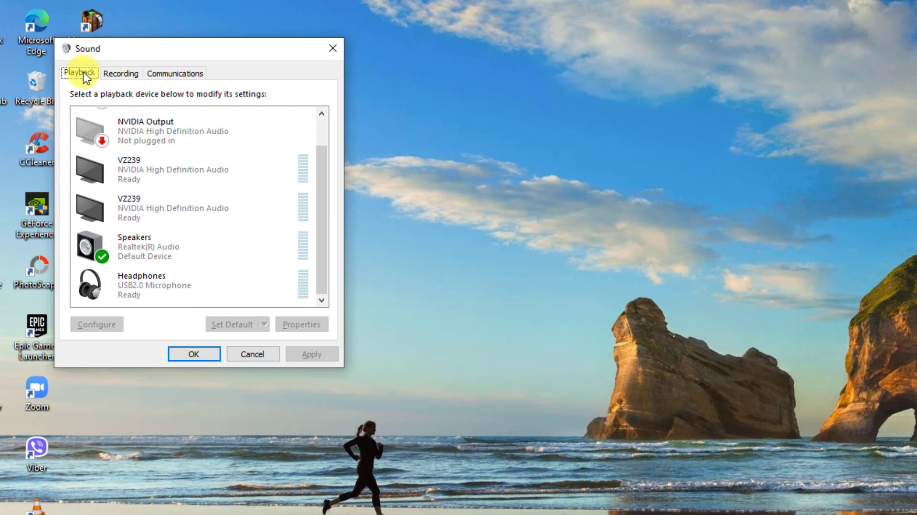
right_click(134, 246)
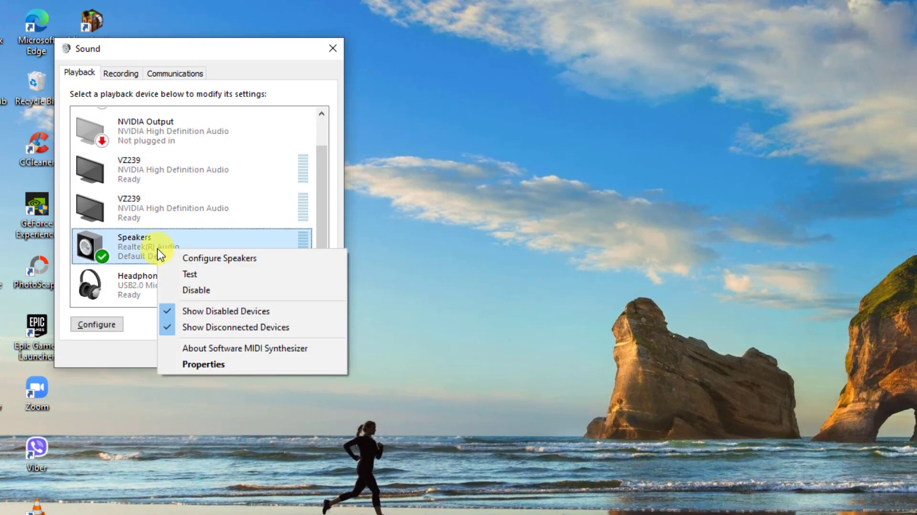
left_click(203, 364)
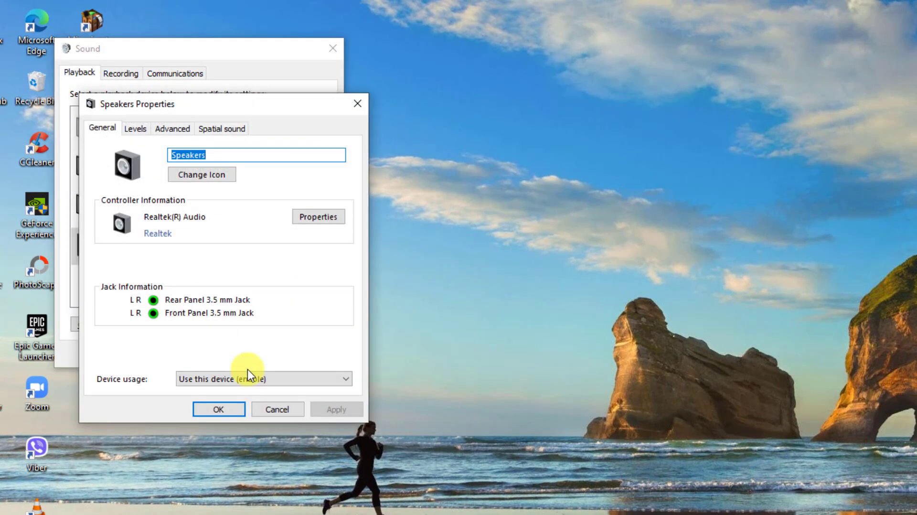
left_click(172, 128)
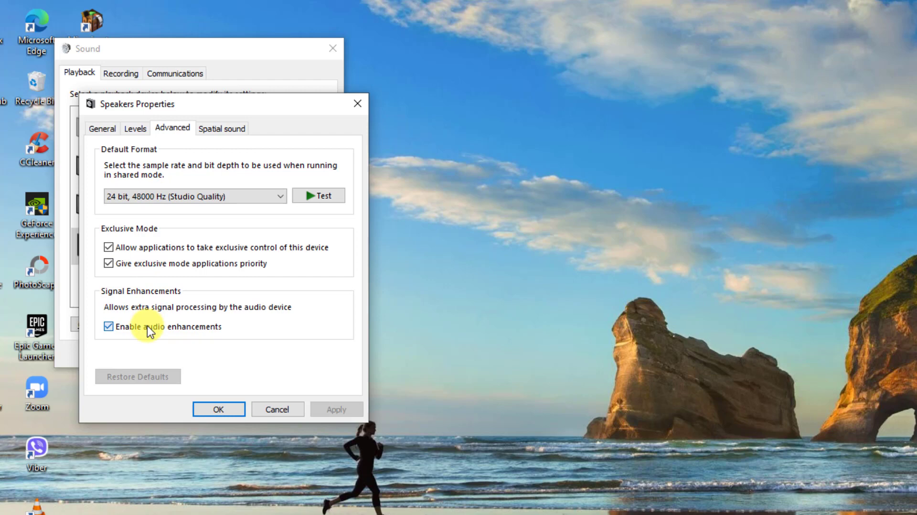
left_click(108, 326)
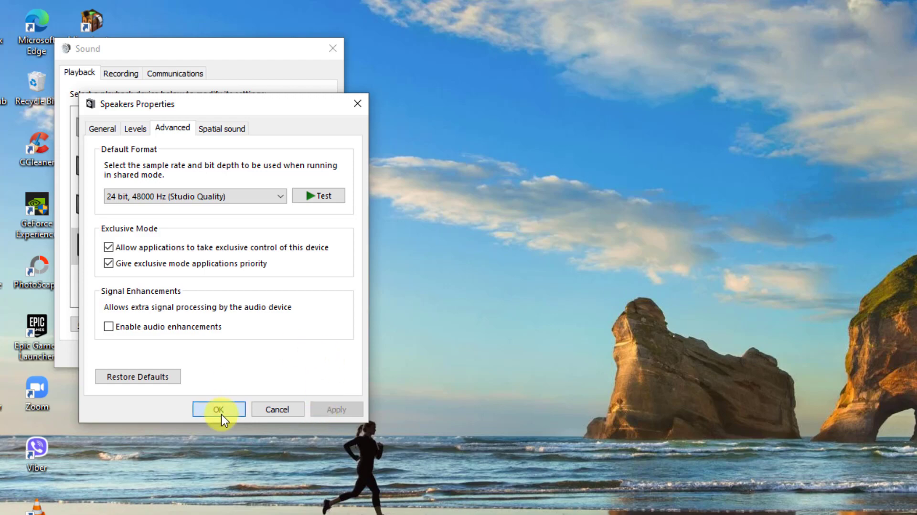
left_click(219, 409)
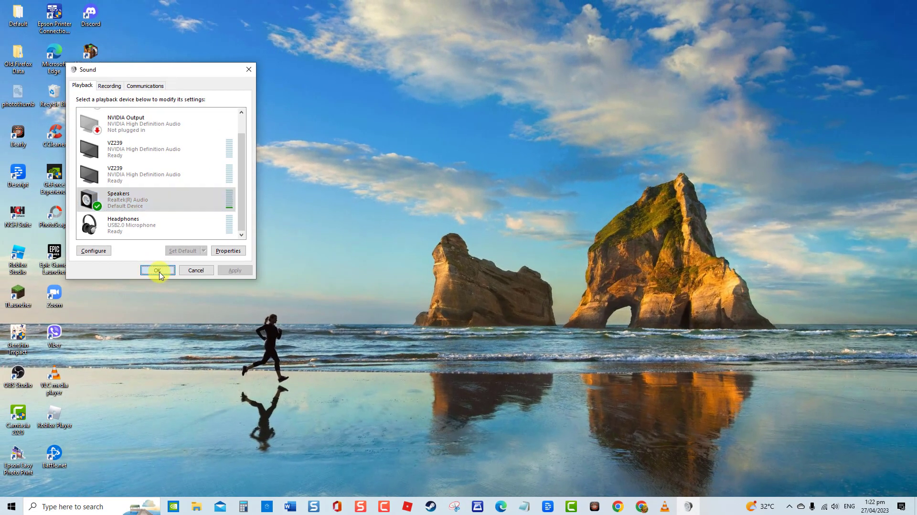
left_click(157, 270)
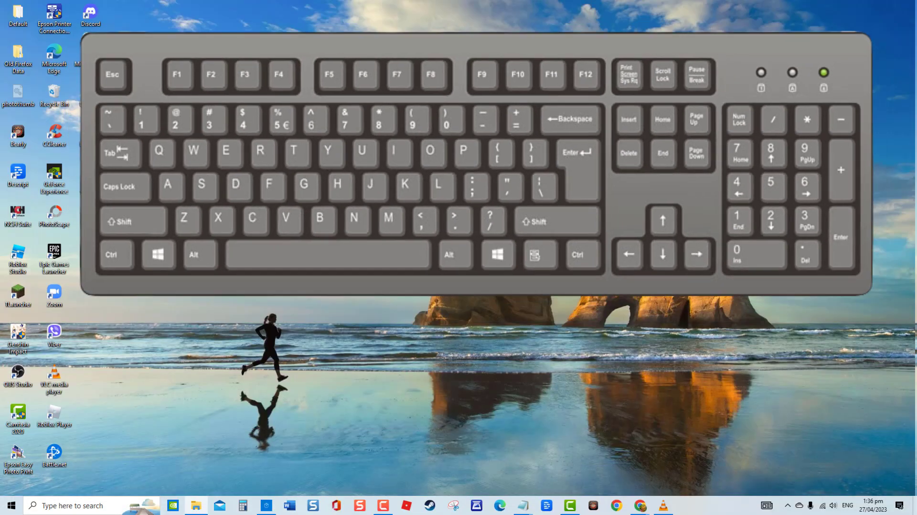
key("win+r")
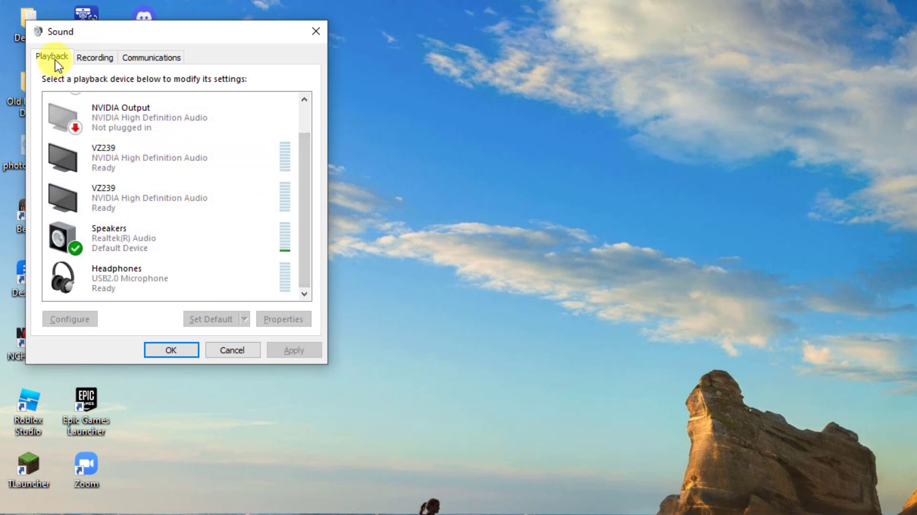
Step: Set the Speakers' default format to 16 bit, 48000 Hz (DVD Quality), save, and close Sound
right_click(108, 238)
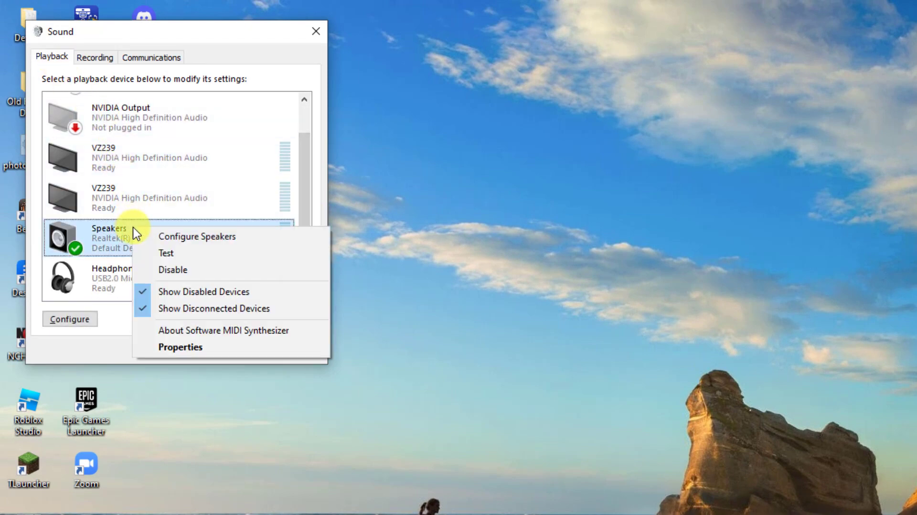
left_click(181, 347)
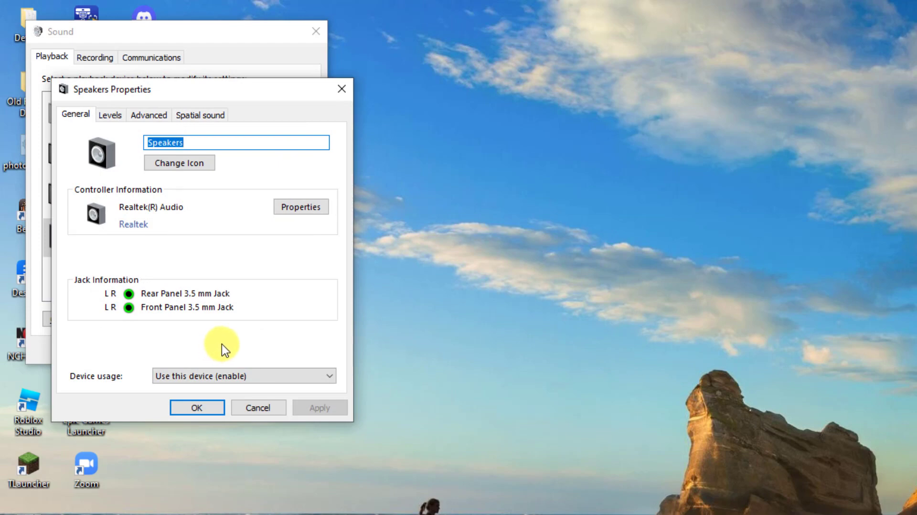
left_click(149, 115)
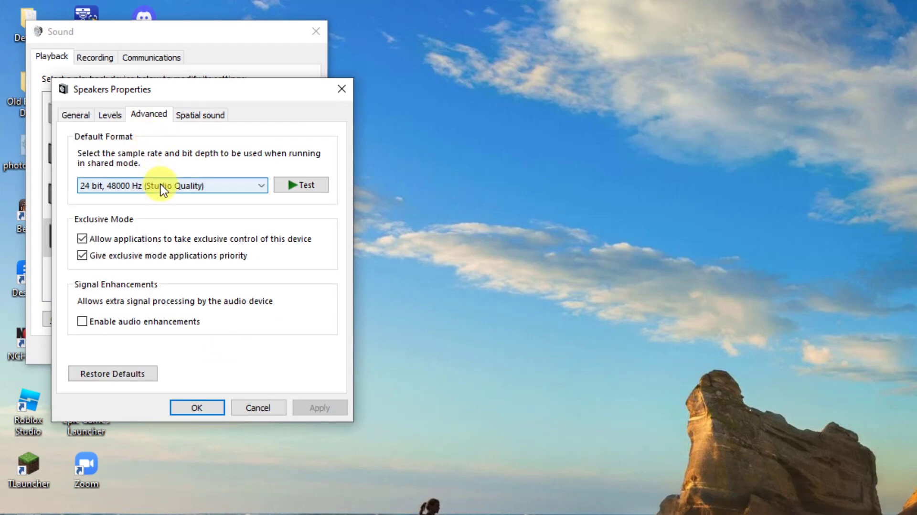
left_click(170, 185)
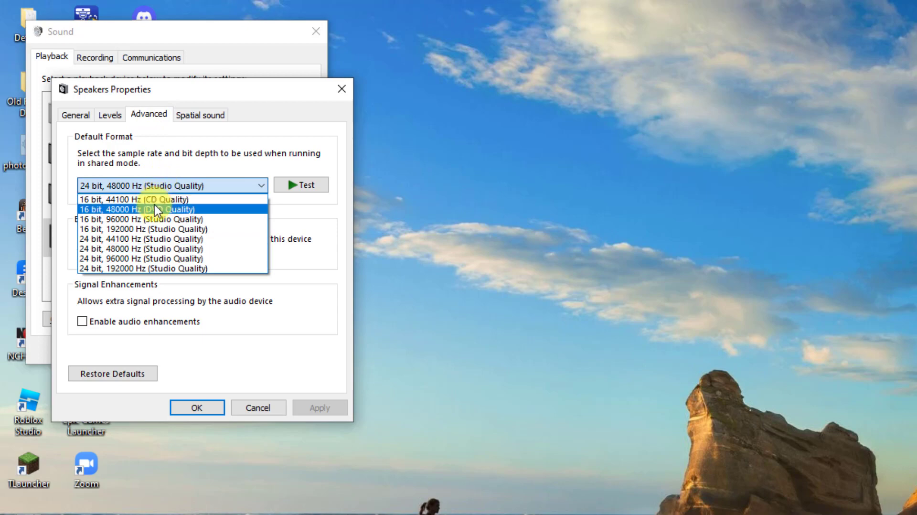
left_click(137, 209)
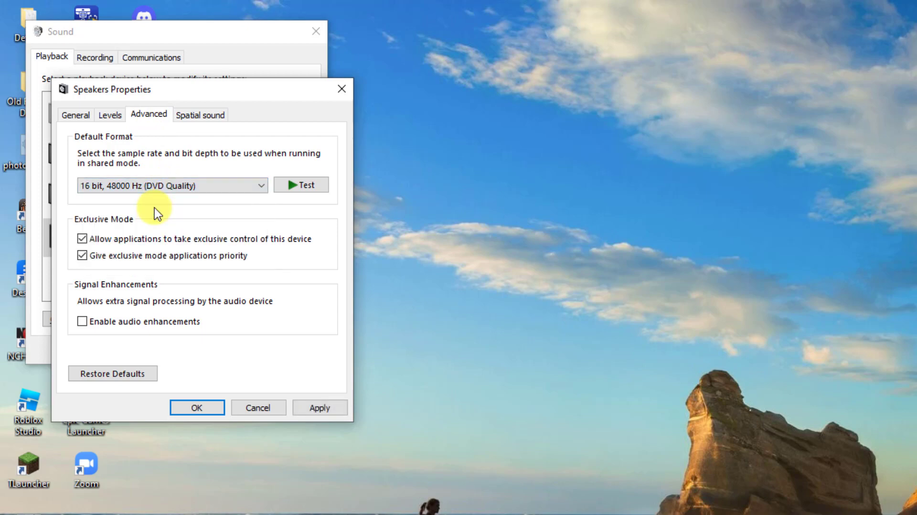
mouse_move(319, 407)
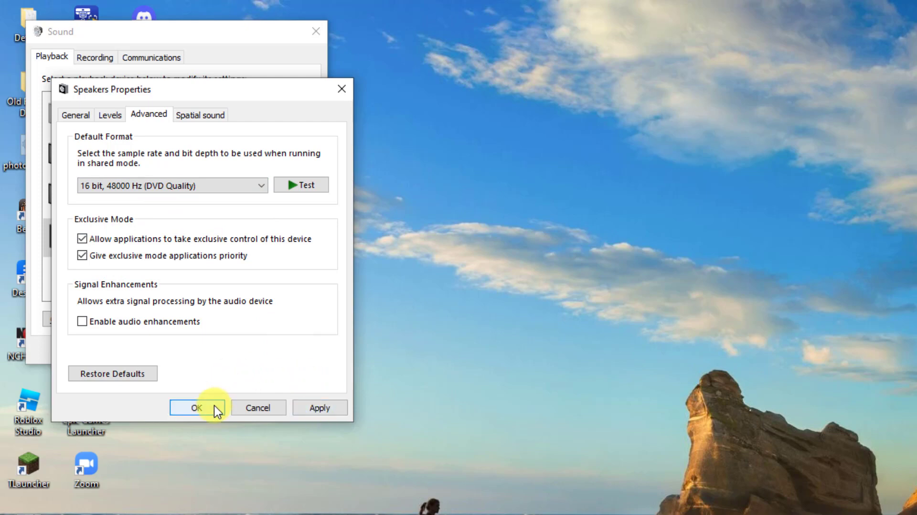
left_click(197, 407)
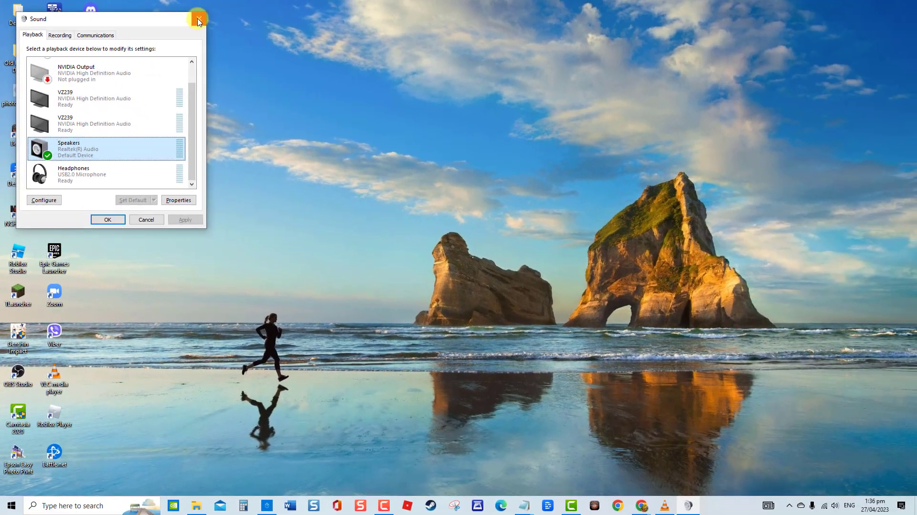
left_click(199, 19)
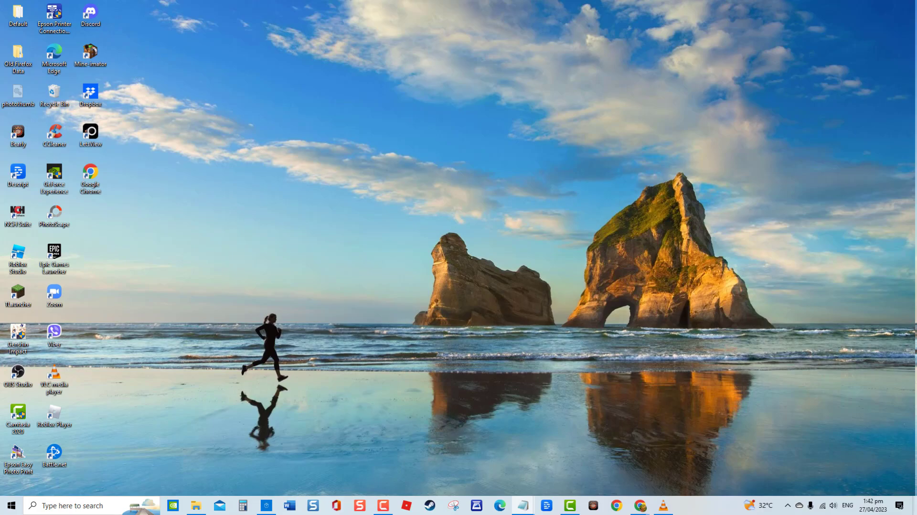
Step: Launch Device Manager from the desktop
key("Win+r")
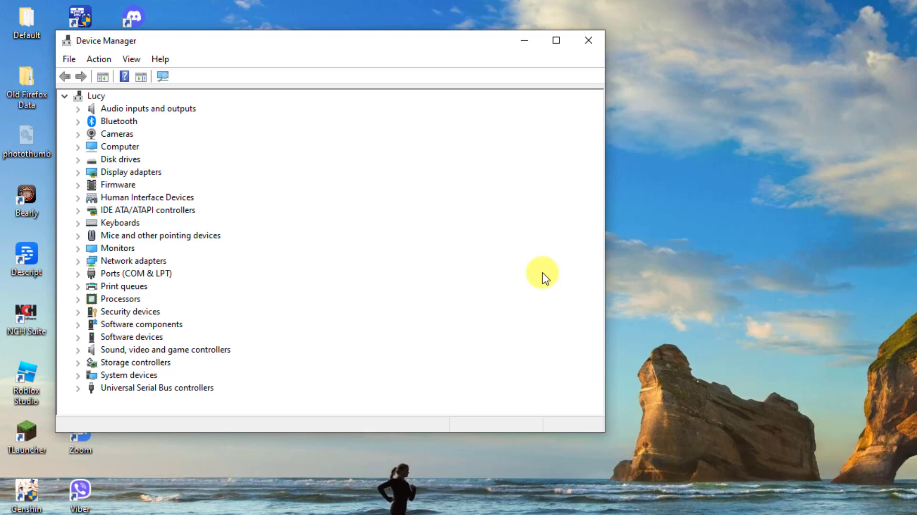
Step: Search automatically for a newer Realtek(R) Audio driver; best driver already installed, dismiss the result
scroll("down", 3)
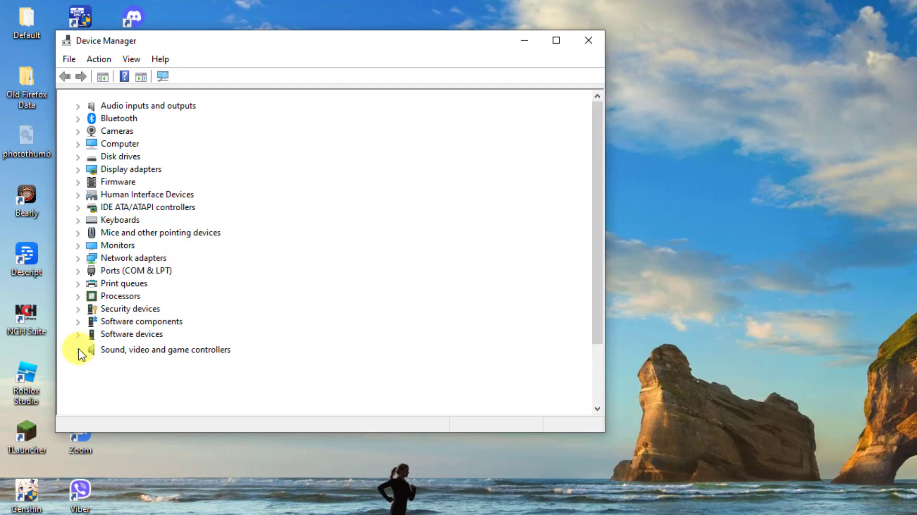
left_click(77, 350)
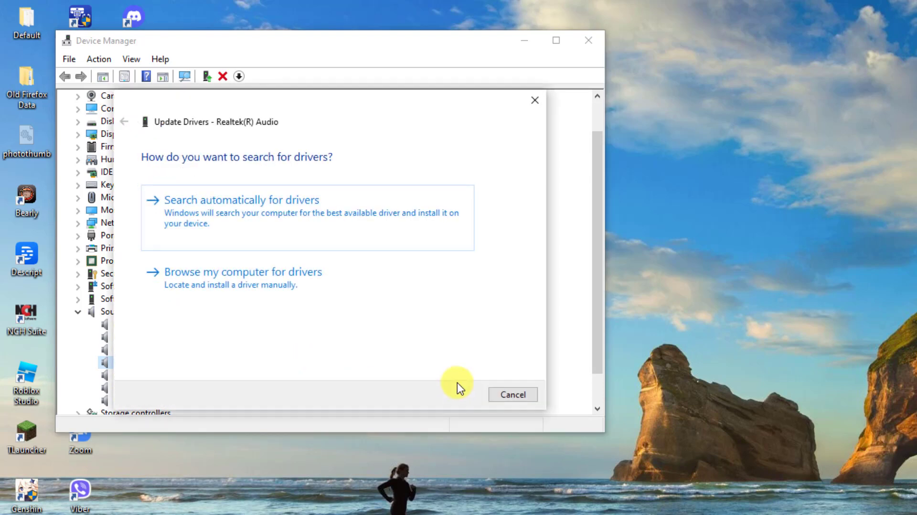
mouse_move(413, 358)
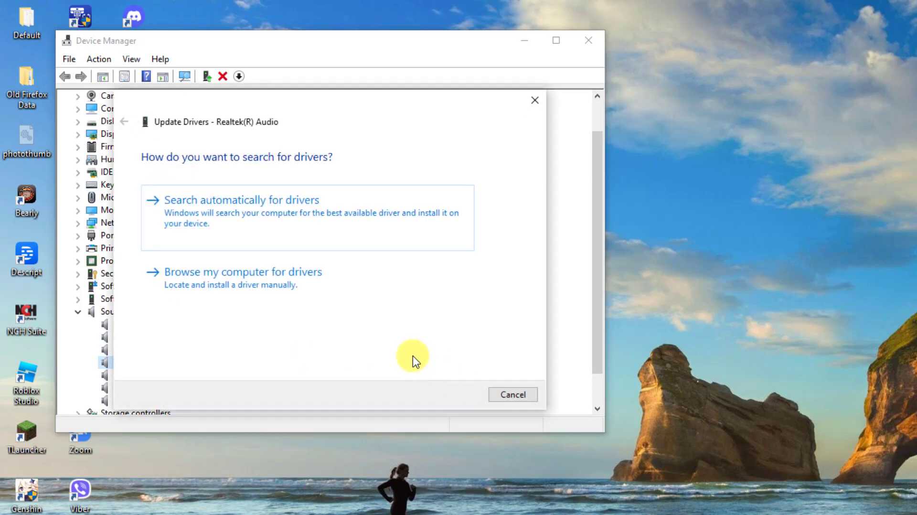
left_click(241, 200)
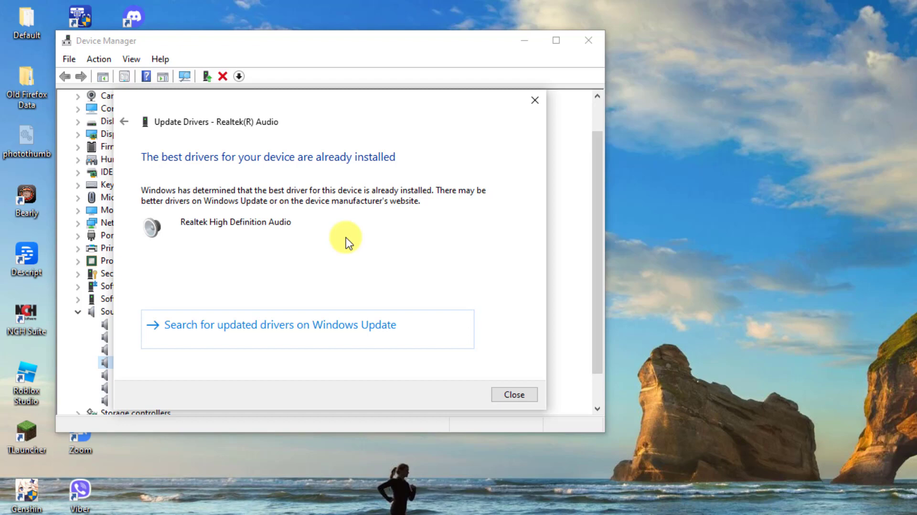
left_click(514, 394)
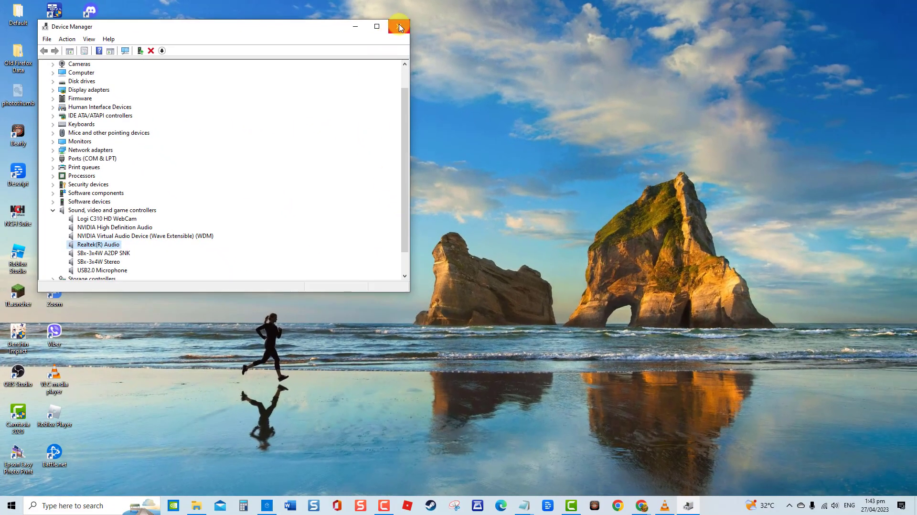
Step: Close Device Manager and reopen it via Run with devmgmt.msc
left_click(400, 27)
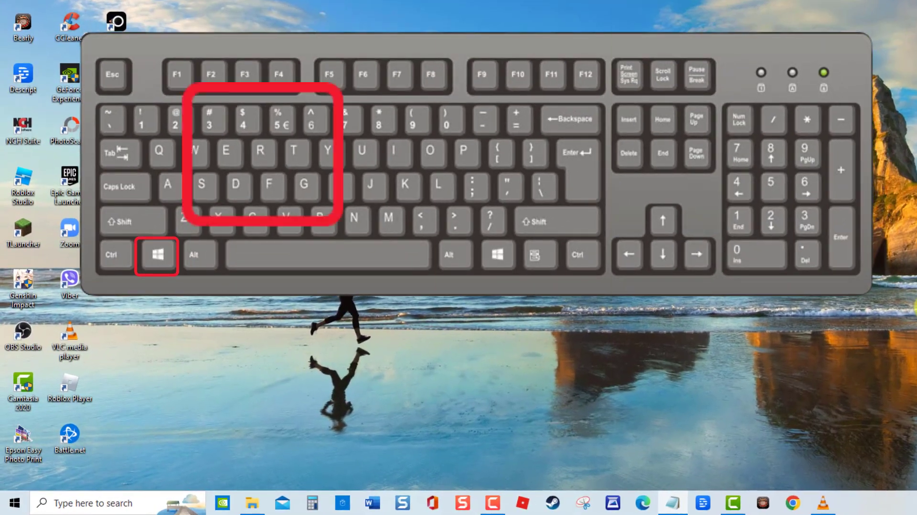
key("Win+r")
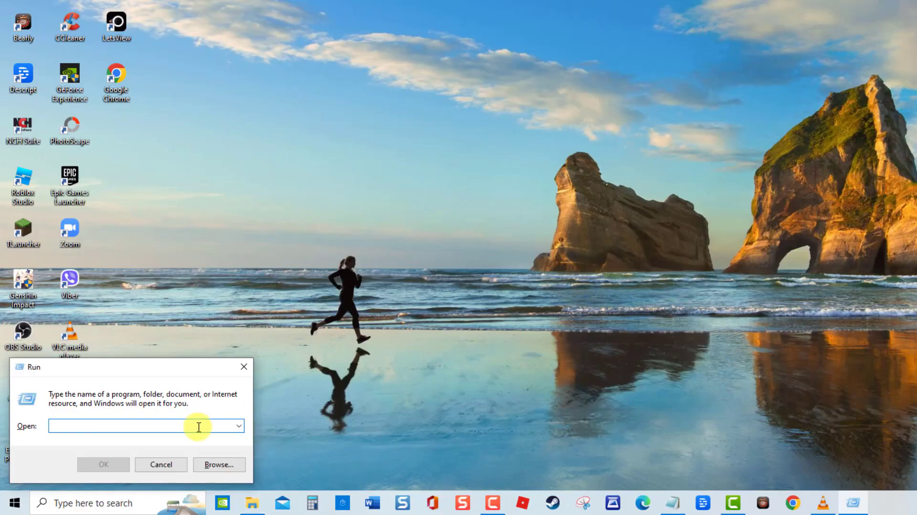
type("devmgmt.msc")
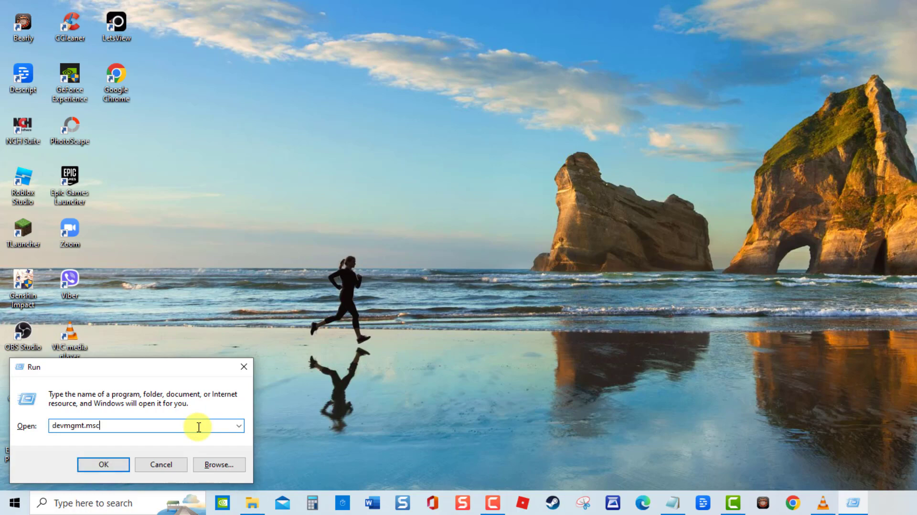
left_click(104, 464)
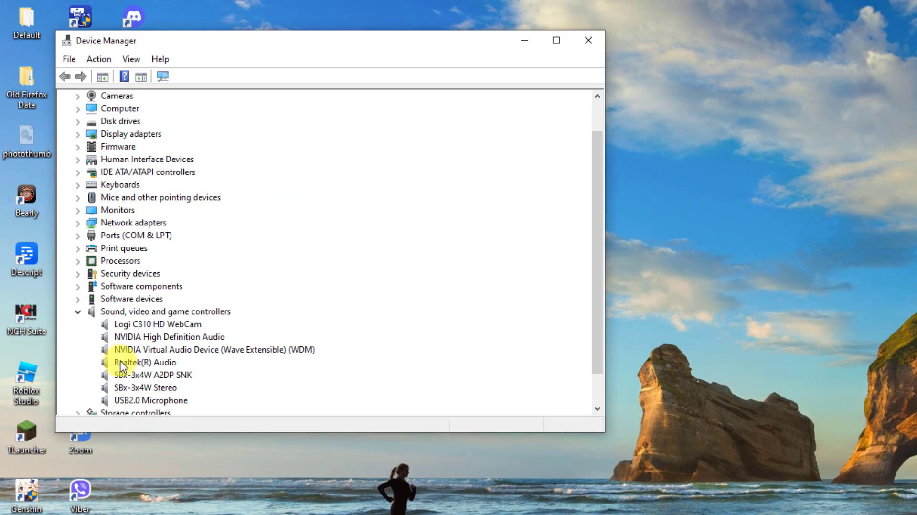
Step: Show the Realtek(R) Audio uninstall actions, then the Start menu's Sleep, Shut down, Restart choices
right_click(145, 363)
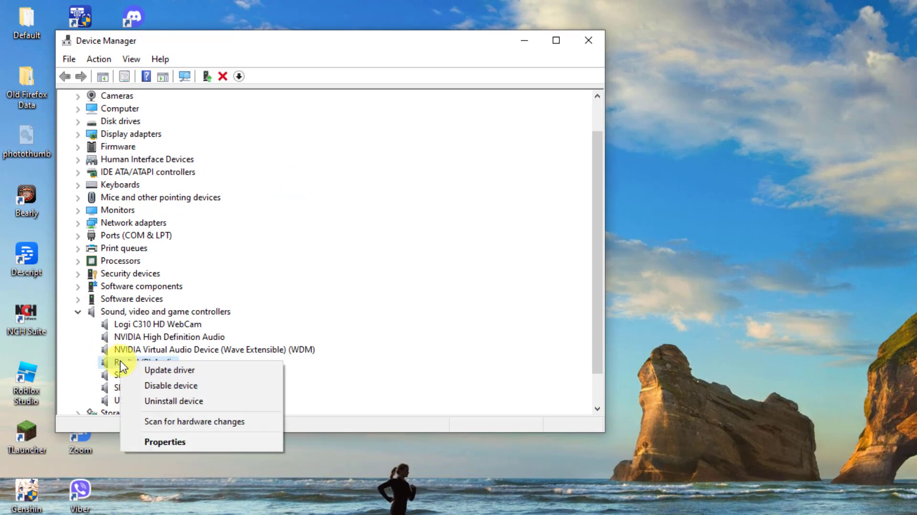
mouse_move(158, 401)
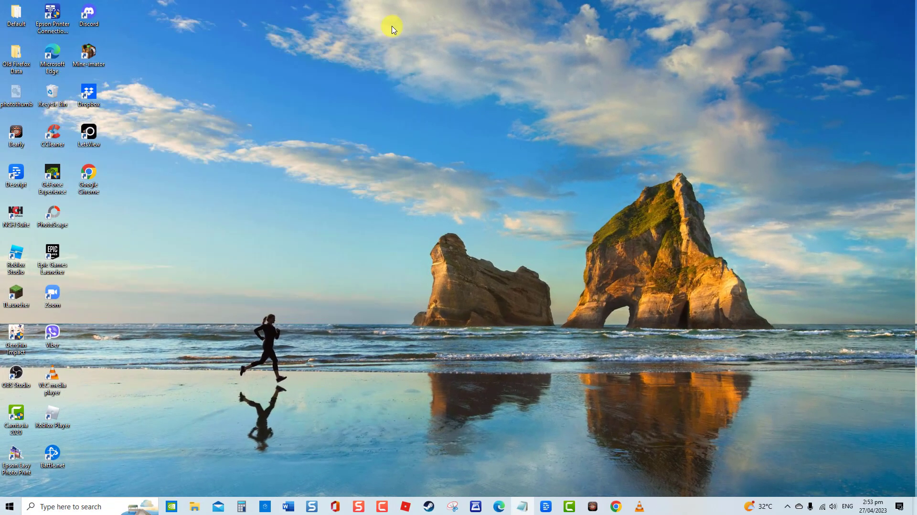
left_click(11, 503)
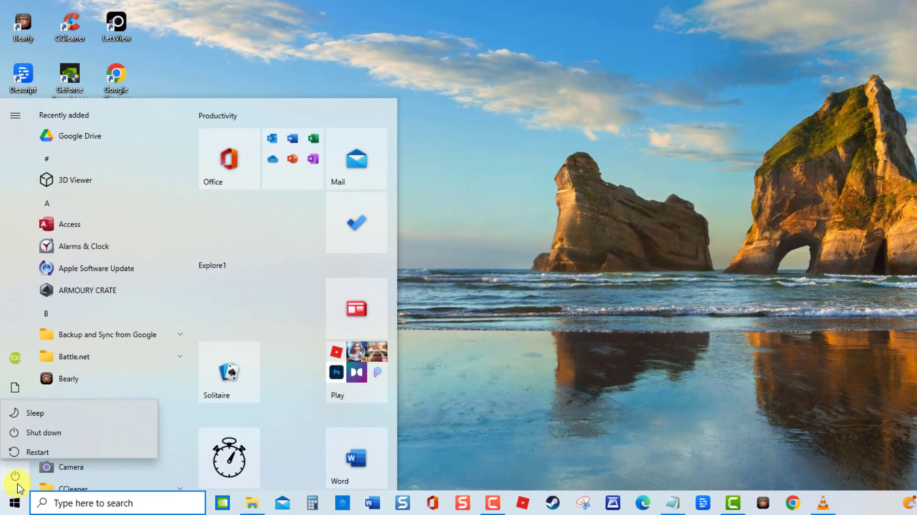